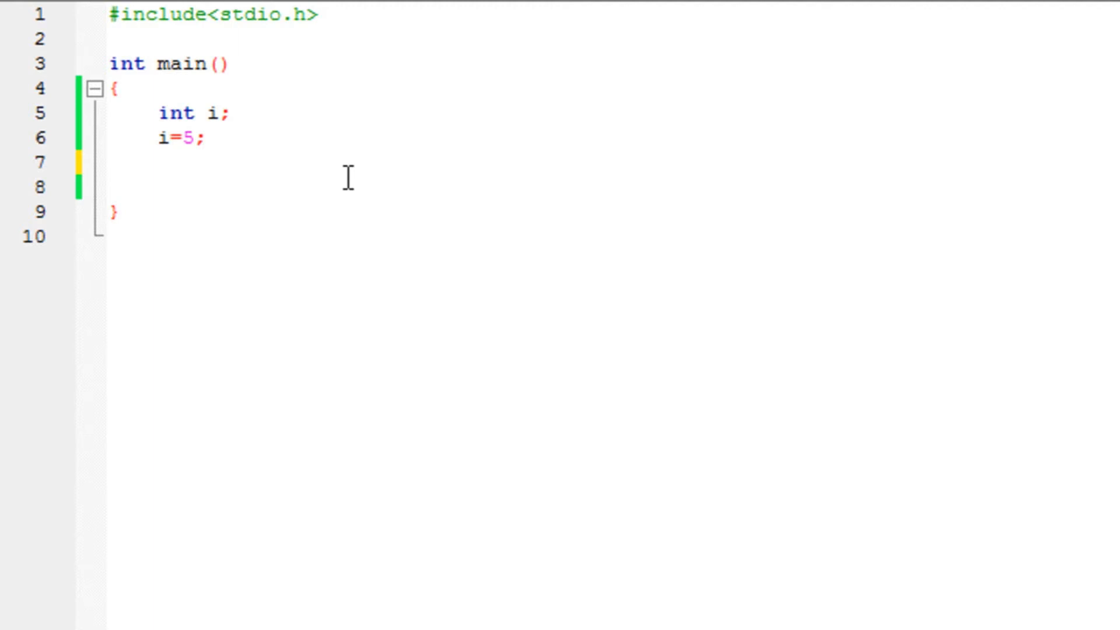
Step: Insert an empty do { } while(); loop after i=5, with blank lines below
{"action": "left_click", "coordinate": [109, 188]}
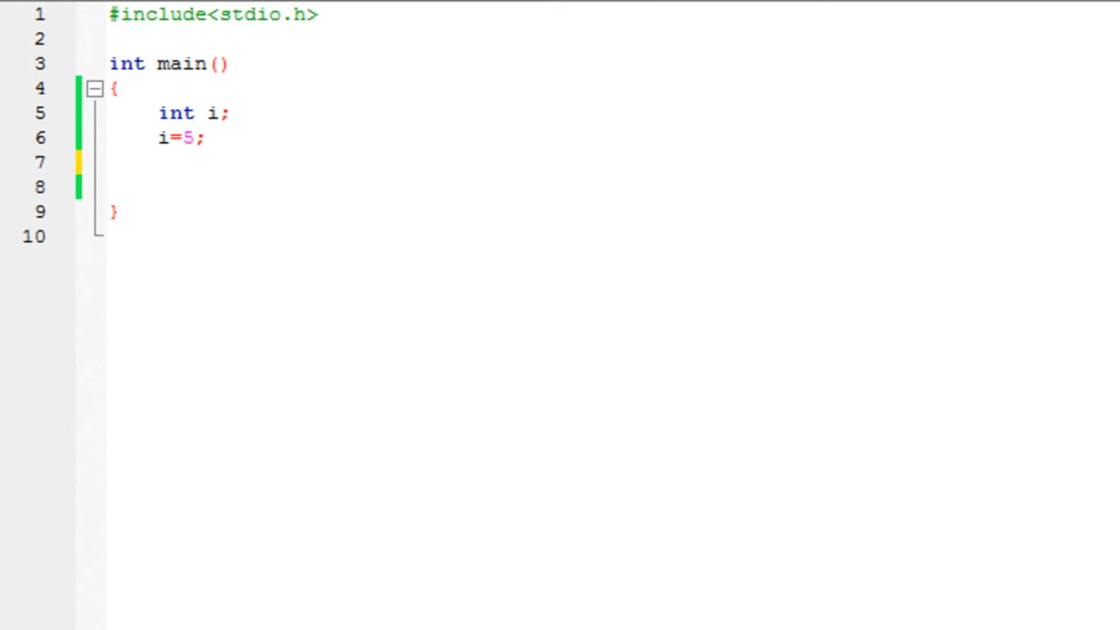
{"action": "type", "text": "do"}
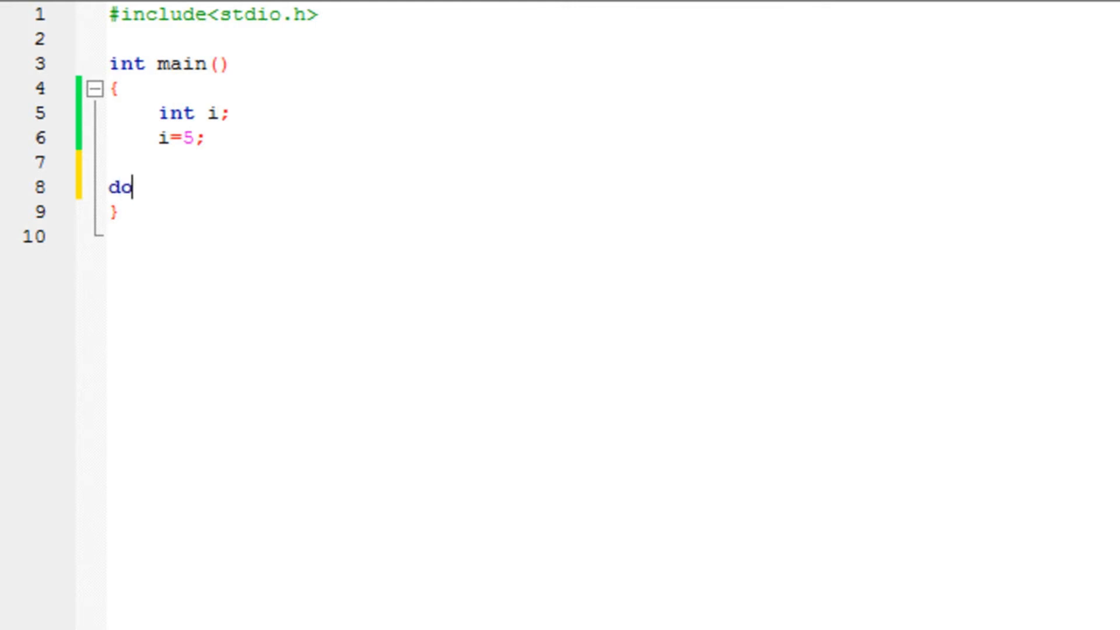
{"action": "type", "text": "{"}
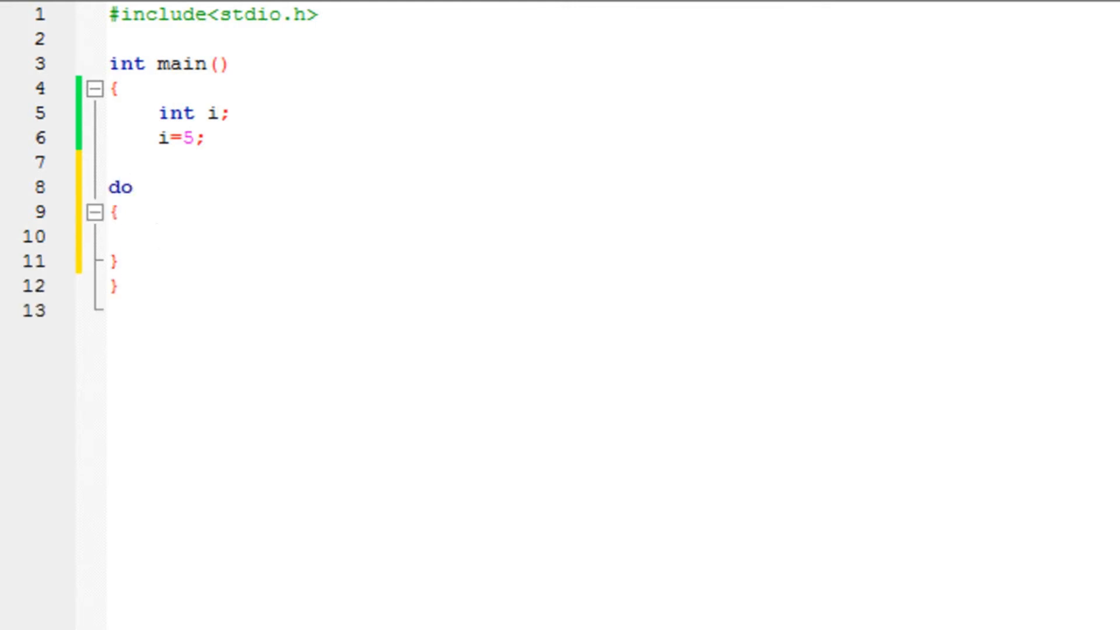
{"action": "type", "text": "while();"}
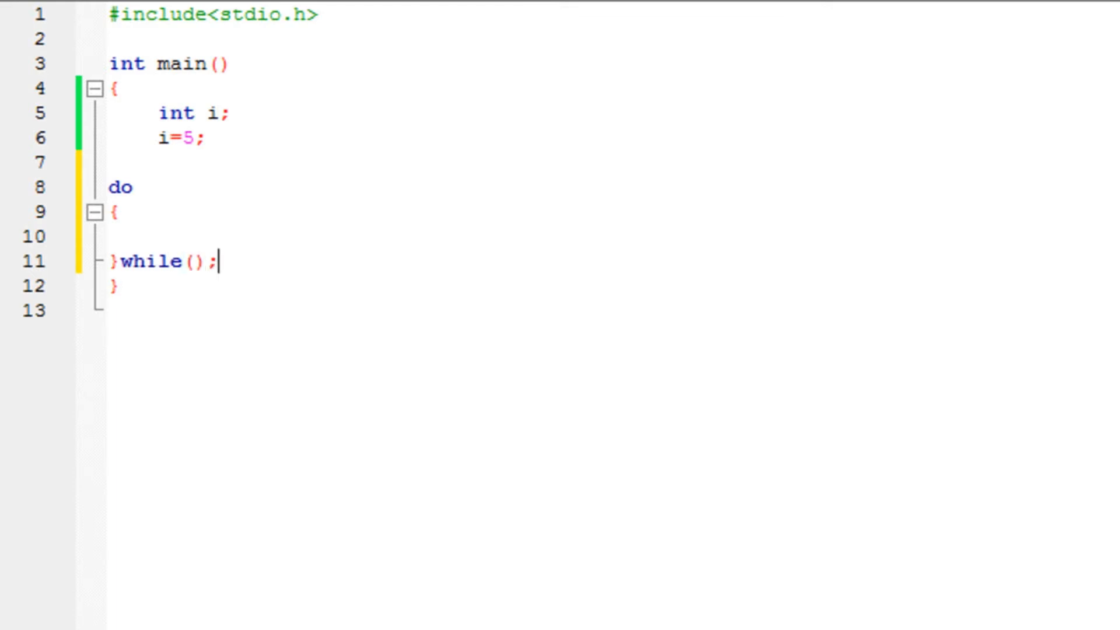
{"action": "key", "text": "Enter"}
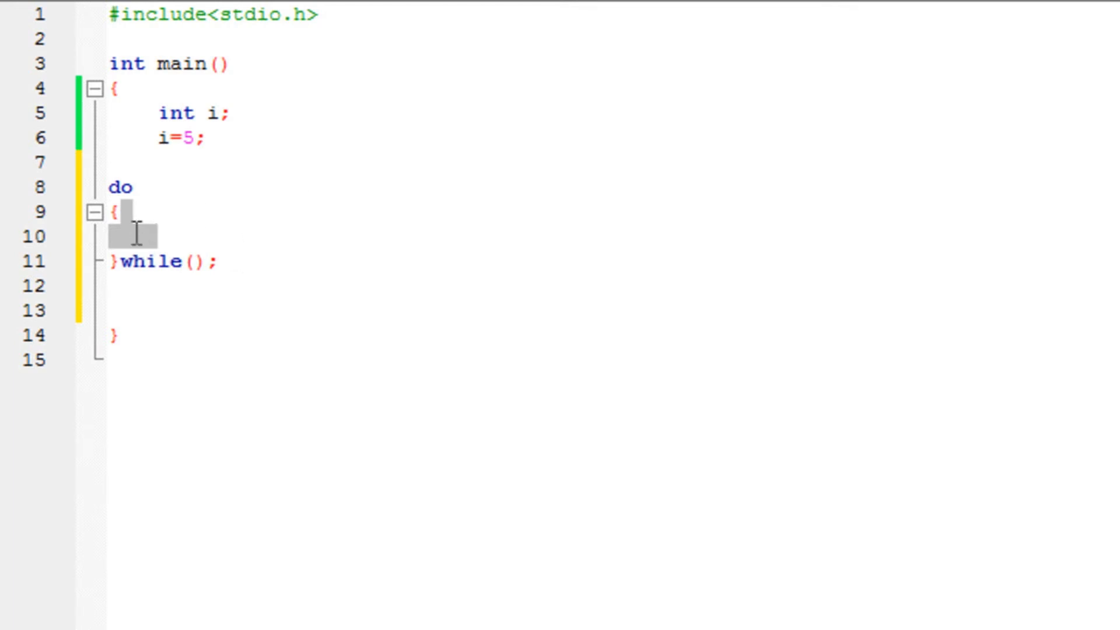
{"action": "mouse_move", "coordinate": [121, 277]}
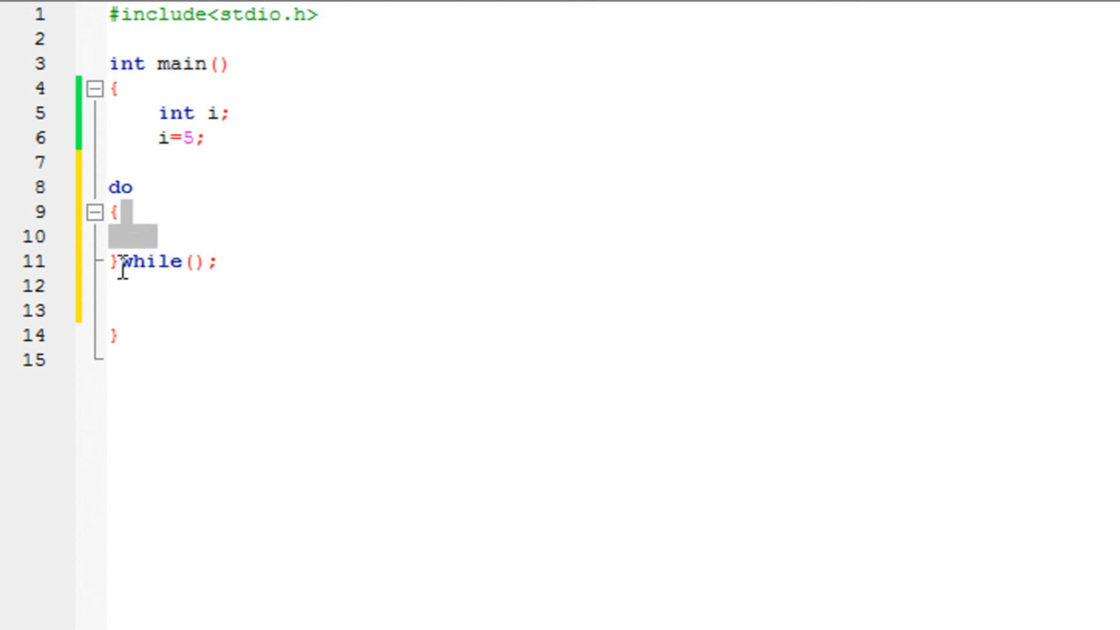
{"action": "double_click", "coordinate": [149, 262]}
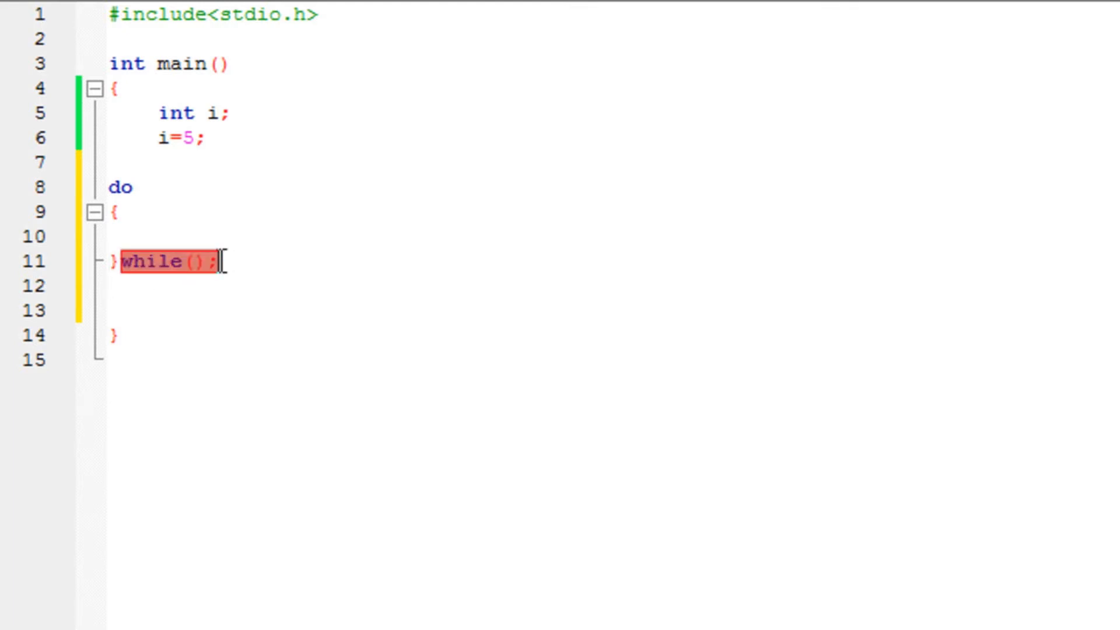
{"action": "left_click", "coordinate": [265, 230]}
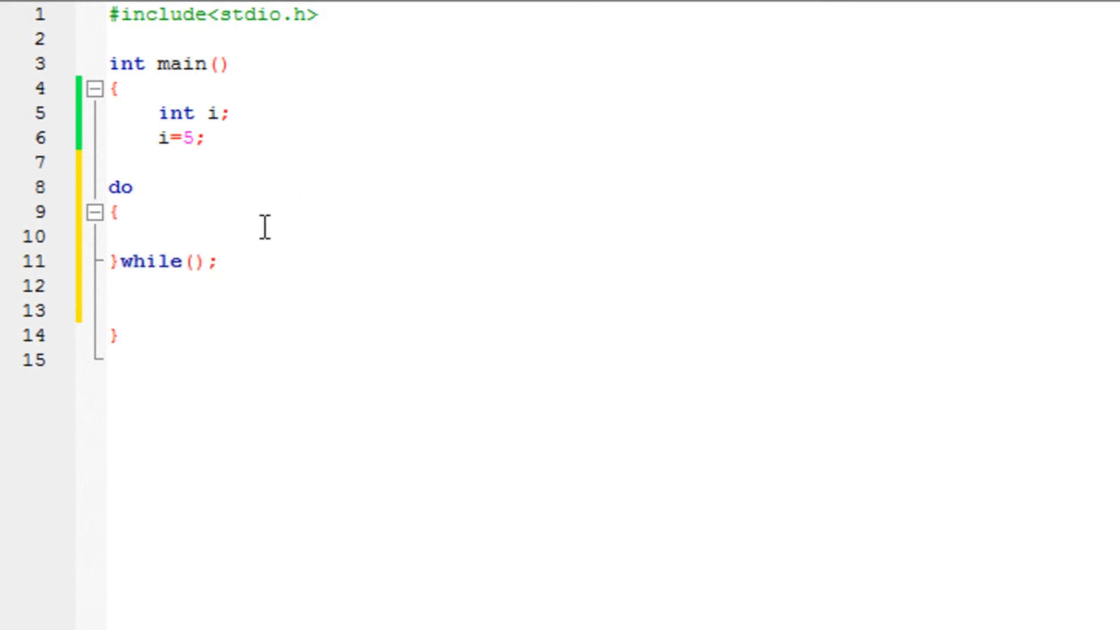
Step: Write printf("May The Force Be With You"); inside the do block, correcting the typo
{"action": "type", "text": "pr"}
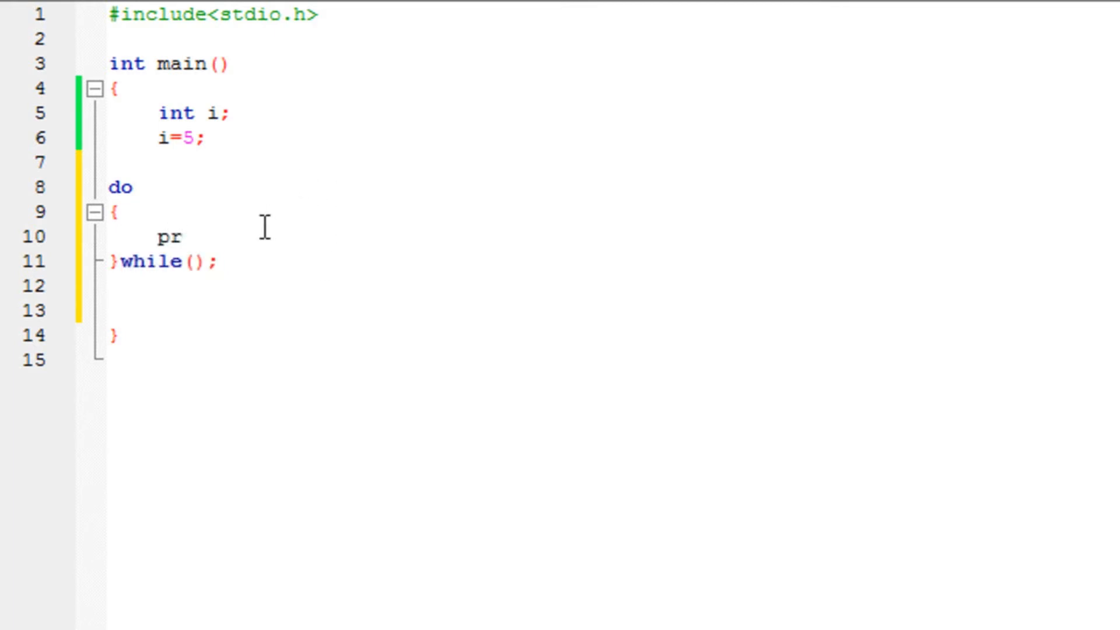
{"action": "type", "text": "intf()"}
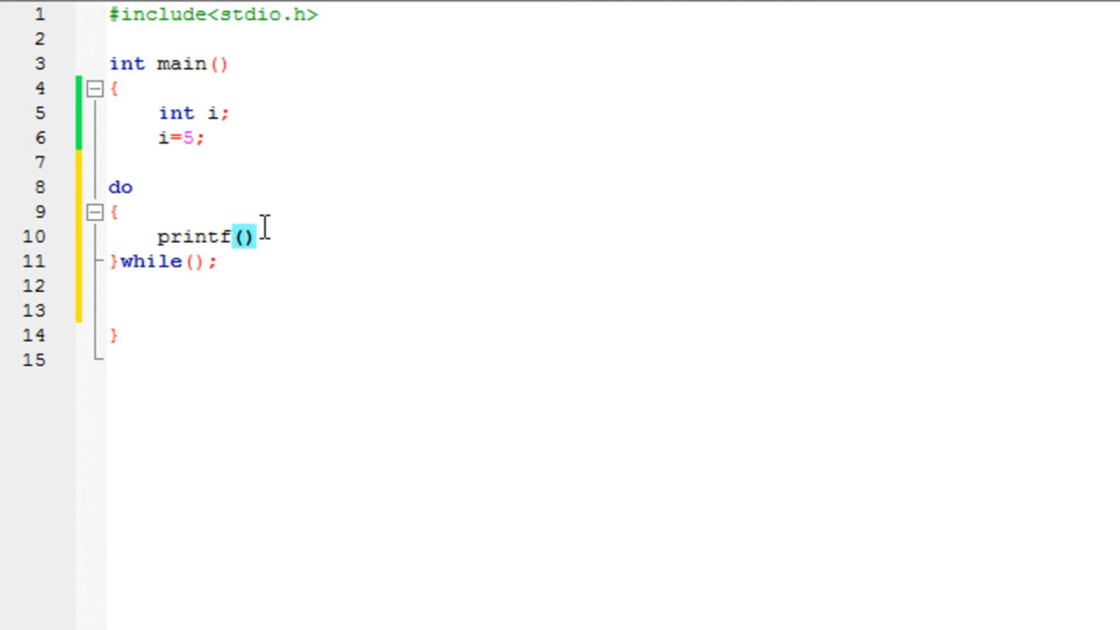
{"action": "type", "text": "\""}
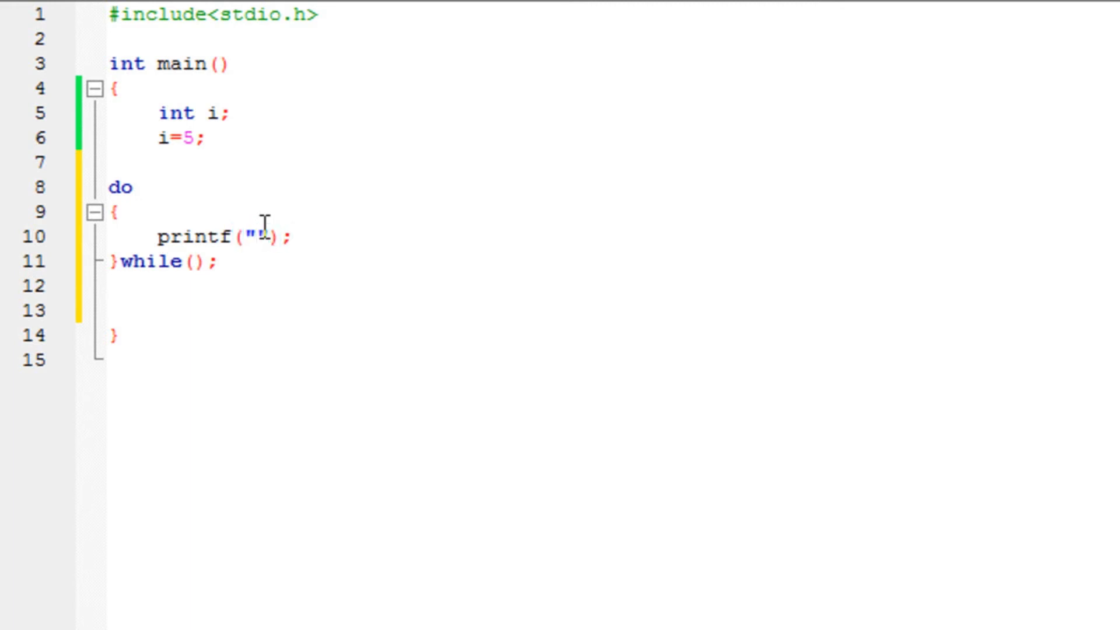
{"action": "type", "text": "hay"}
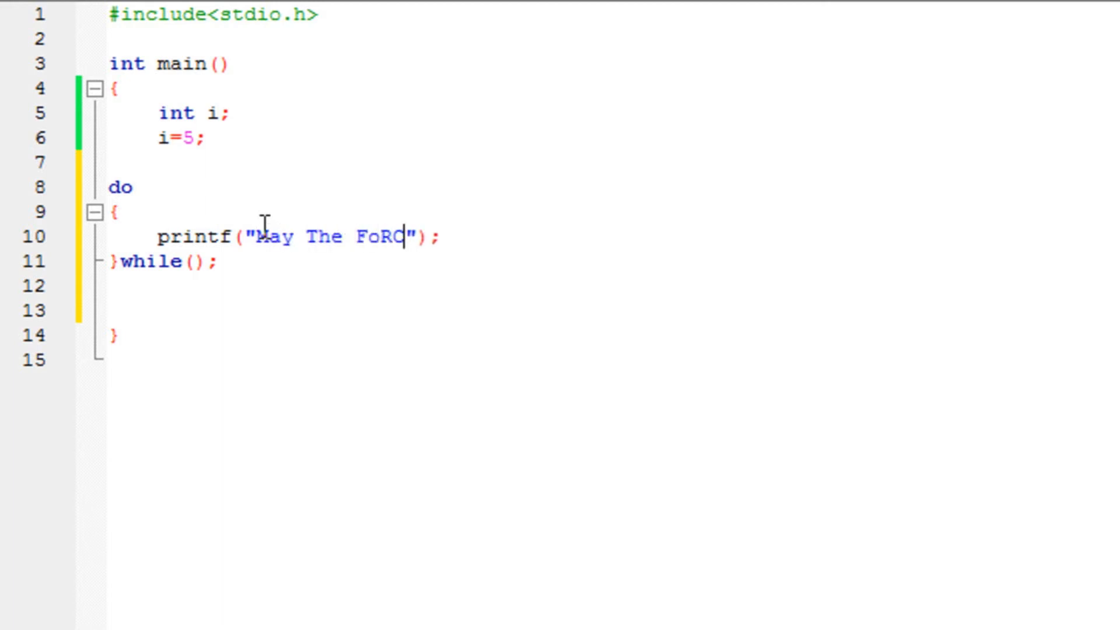
{"action": "key", "text": "Backspace"}
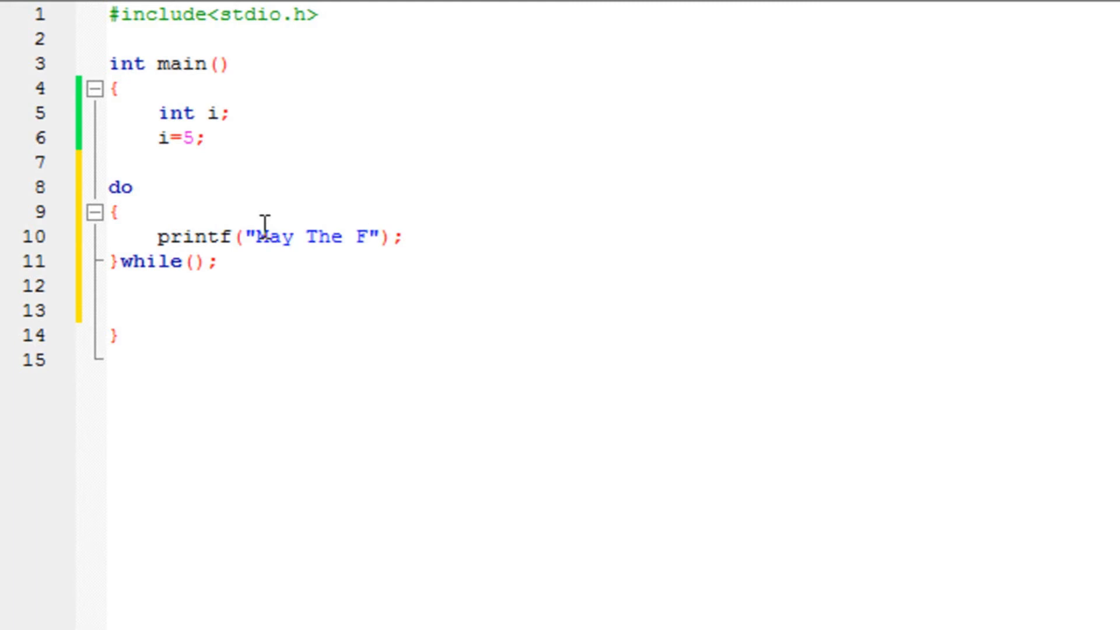
{"action": "type", "text": "orce Be"}
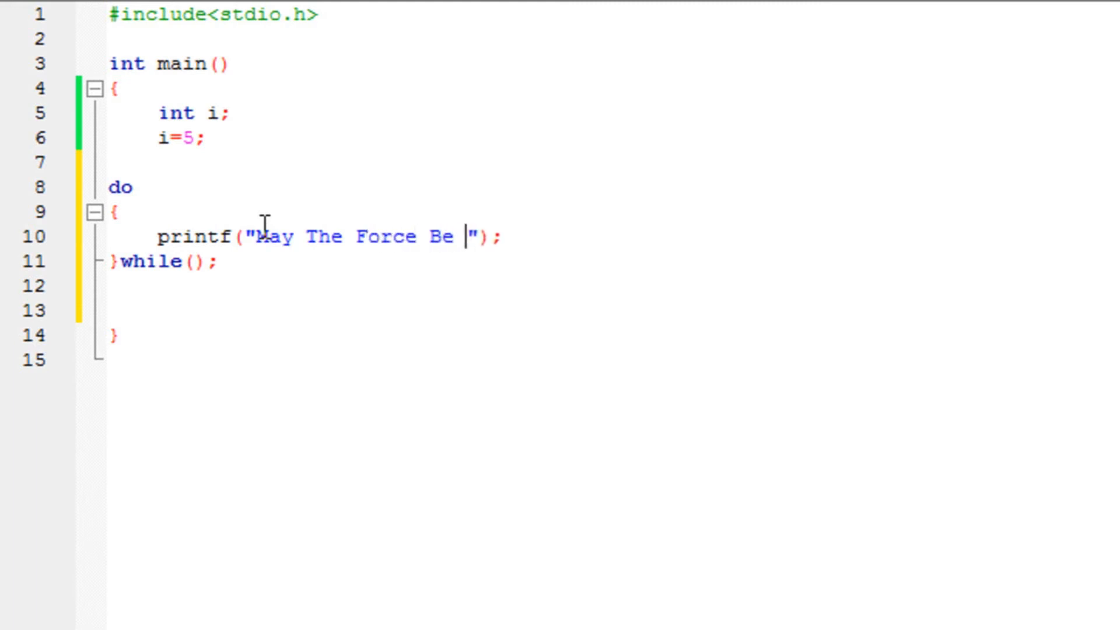
{"action": "type", "text": "With You"}
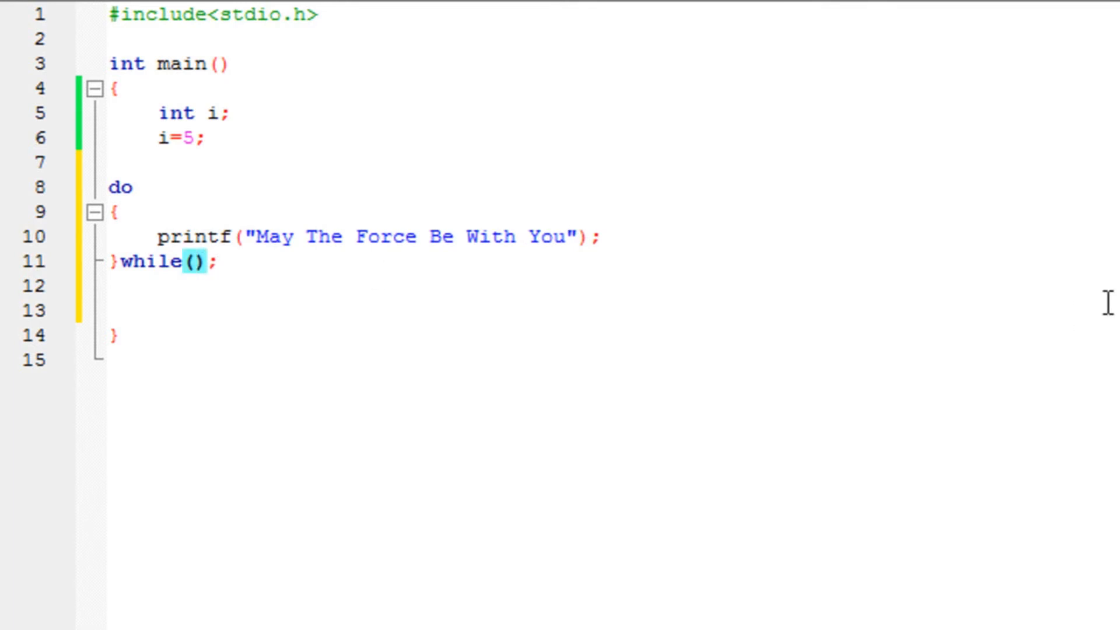
Step: Set the loop condition to i!=5 and add i++; after the printf line
{"action": "type", "text": "i"}
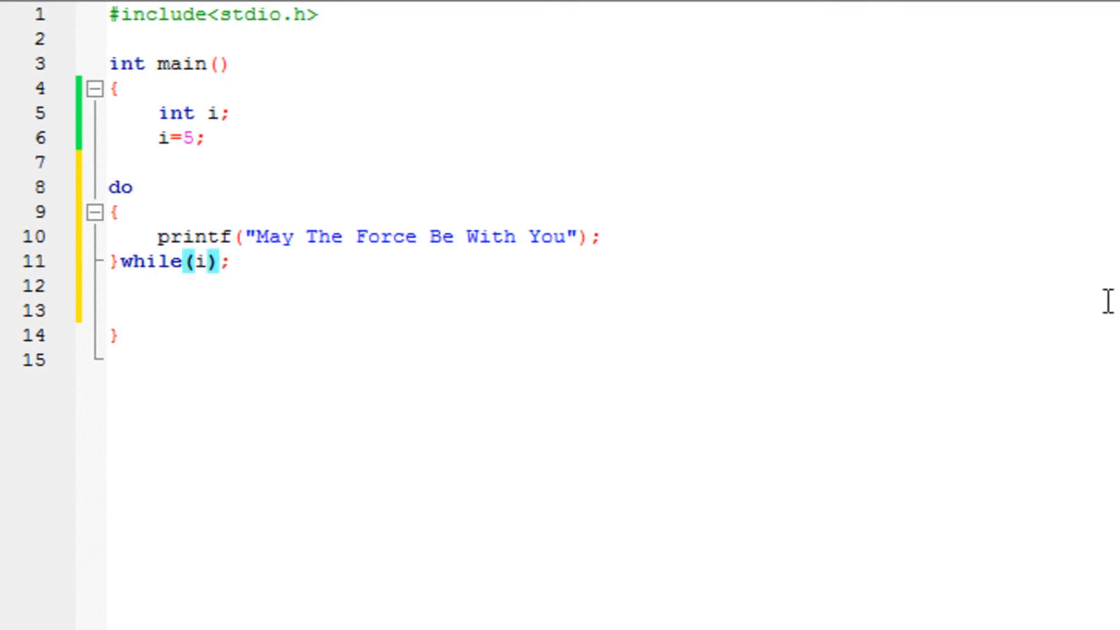
{"action": "type", "text": "!"}
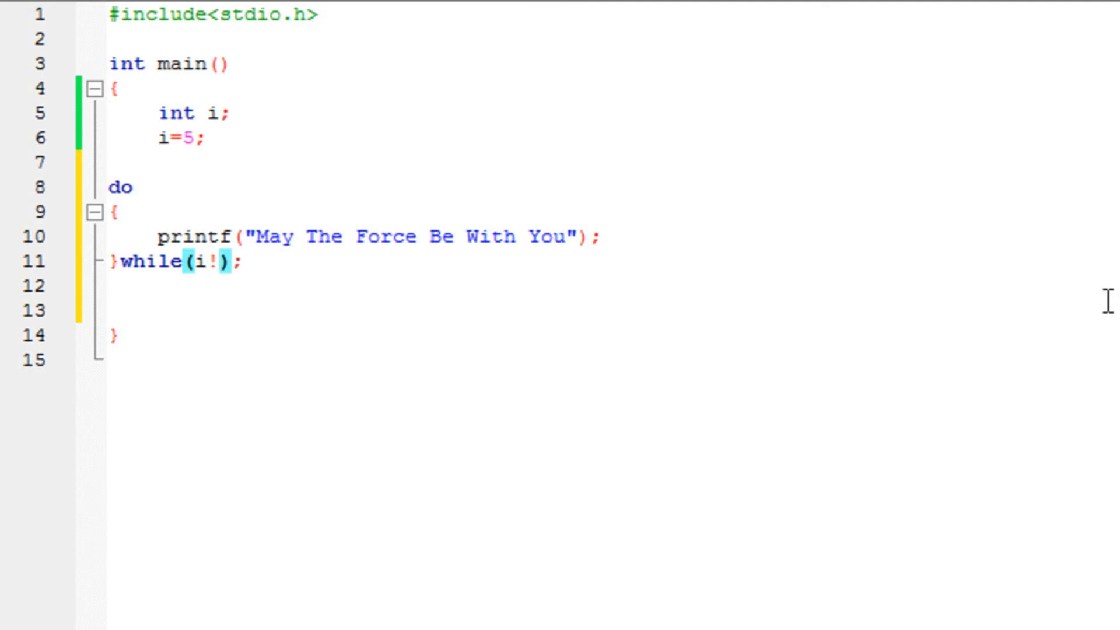
{"action": "type", "text": "=5"}
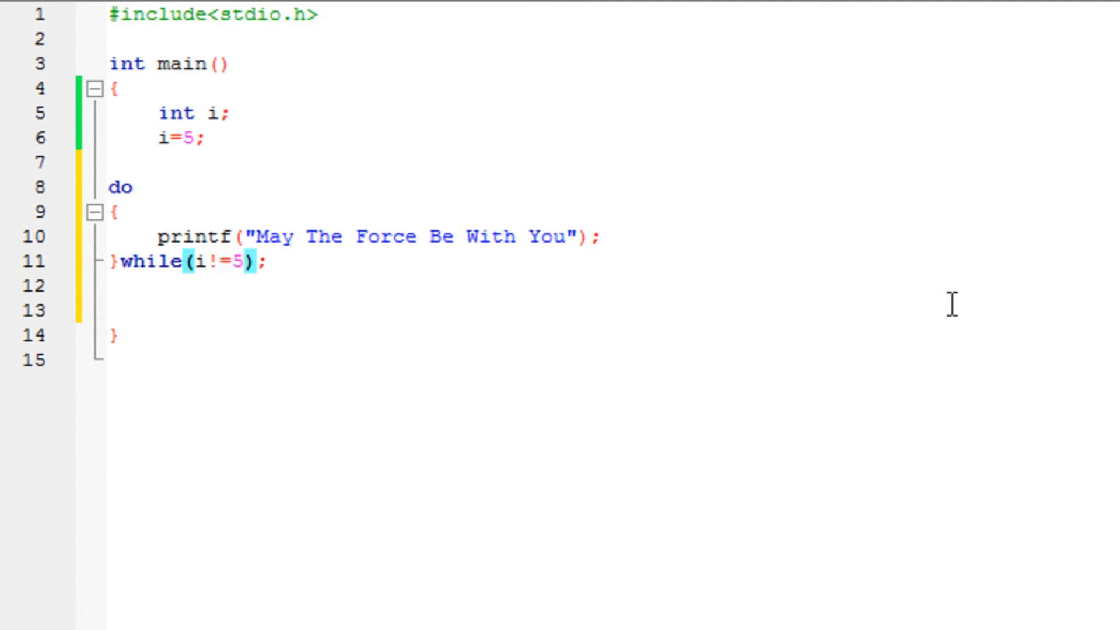
{"action": "left_click", "coordinate": [240, 277]}
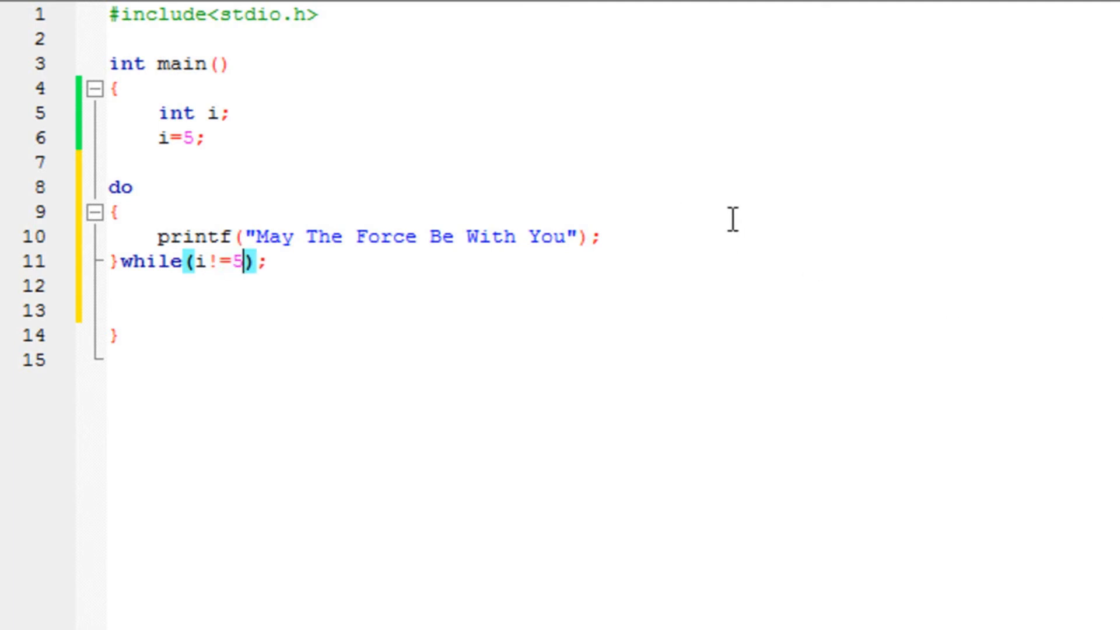
{"action": "key", "text": "Enter"}
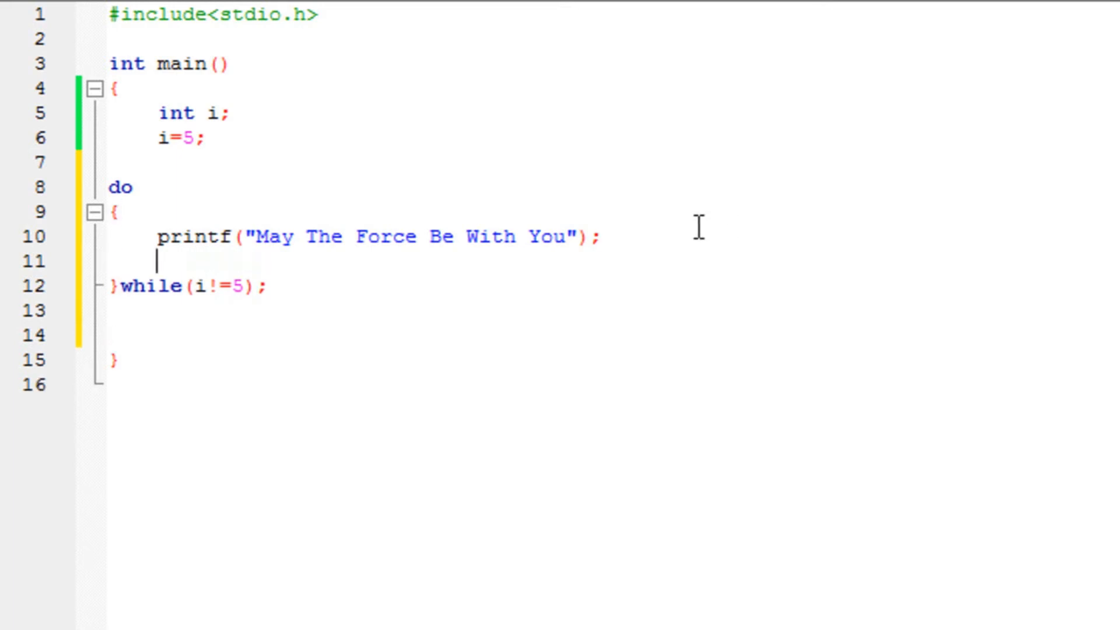
{"action": "type", "text": "i++;"}
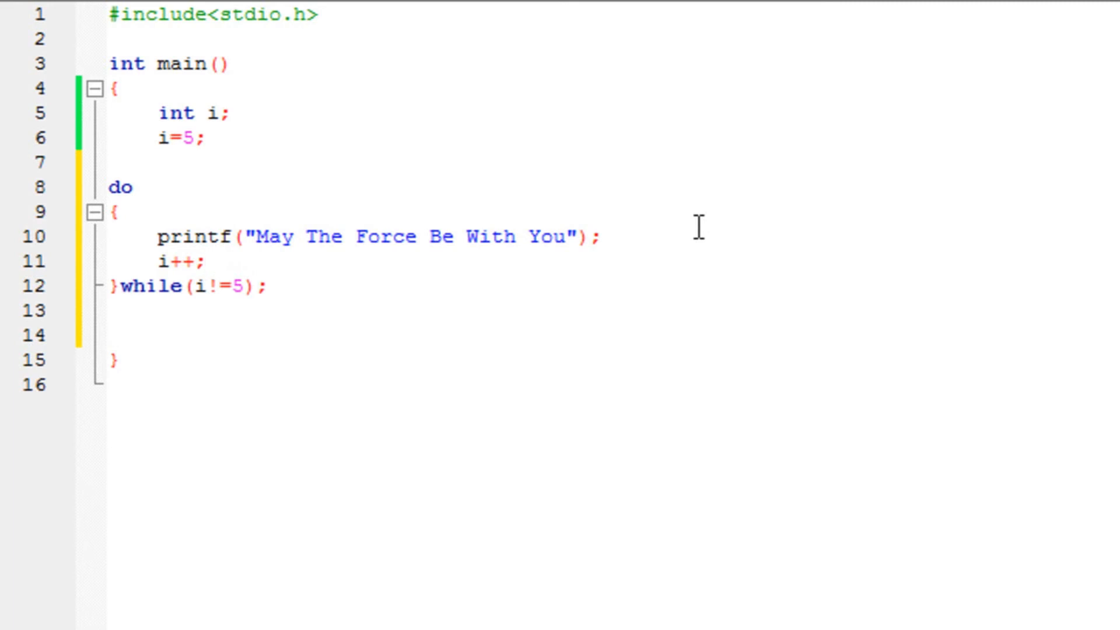
Step: Build and run the program from the toolbar
{"action": "left_click", "coordinate": [204, 262]}
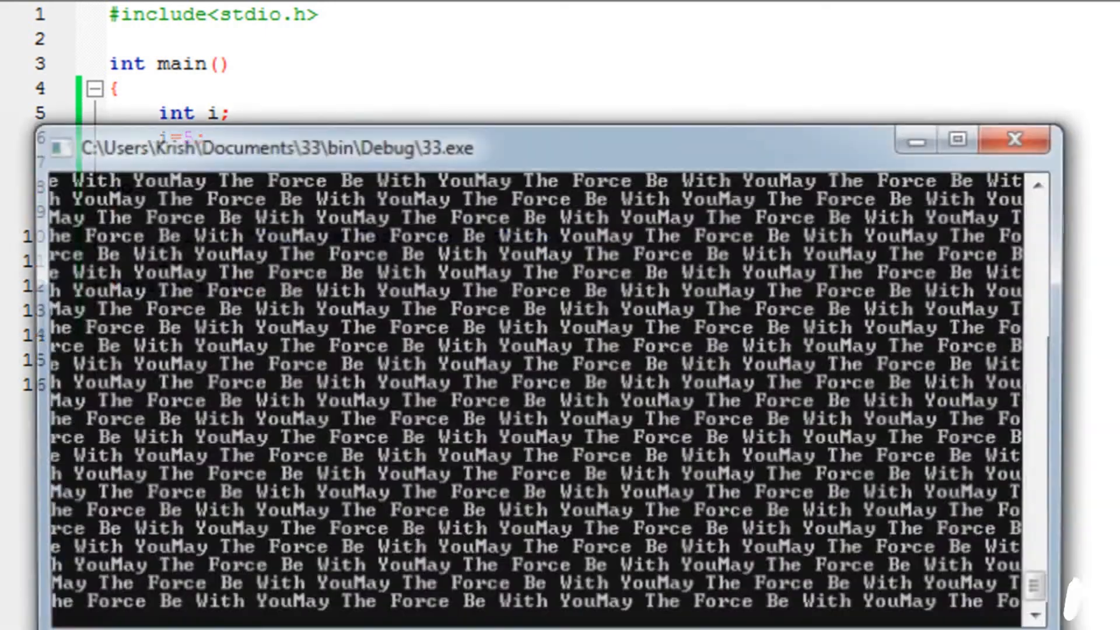
Step: Move the console output window up and close it
{"action": "left_click_drag", "start_coordinate": [286, 148], "coordinate": [326, 49]}
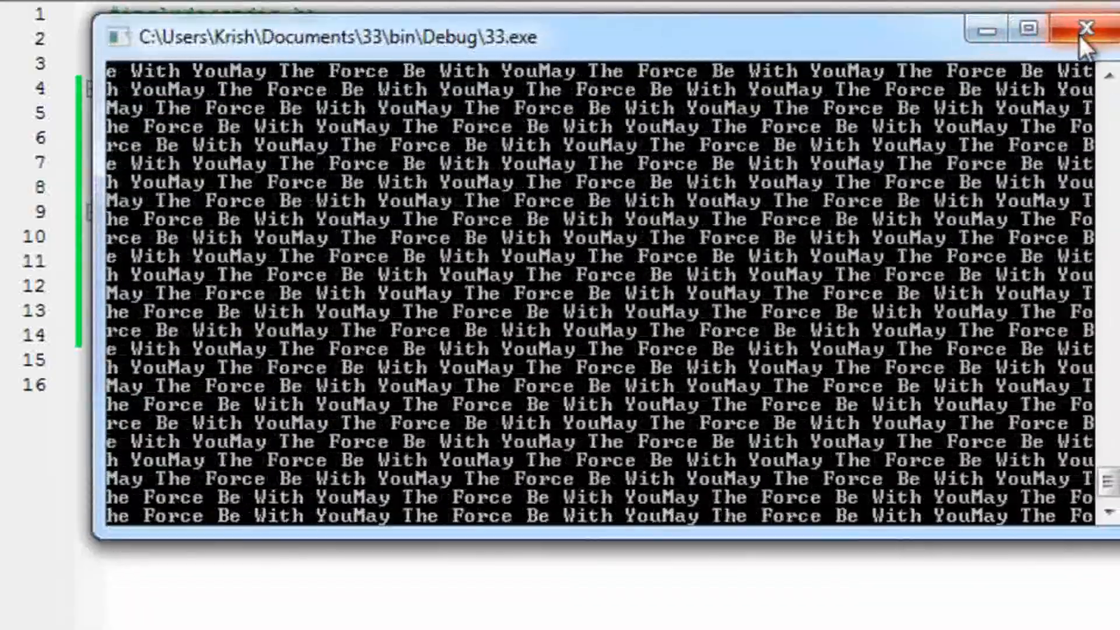
{"action": "left_click", "coordinate": [1080, 28]}
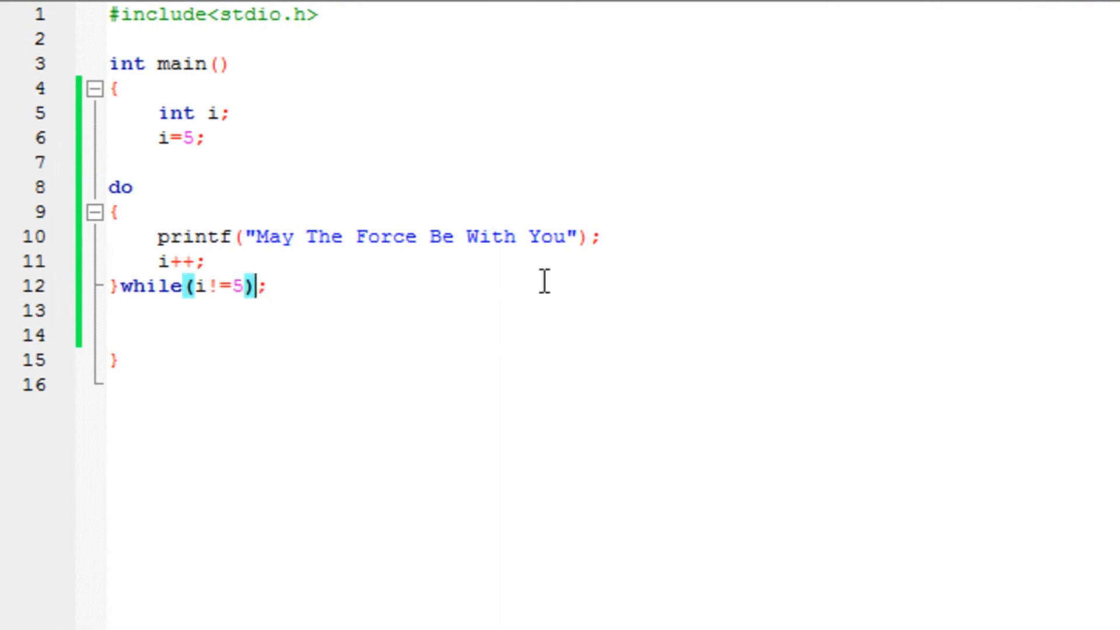
Step: Change the condition to i!=10 and prefix the printed string with \n
{"action": "type", "text": "10"}
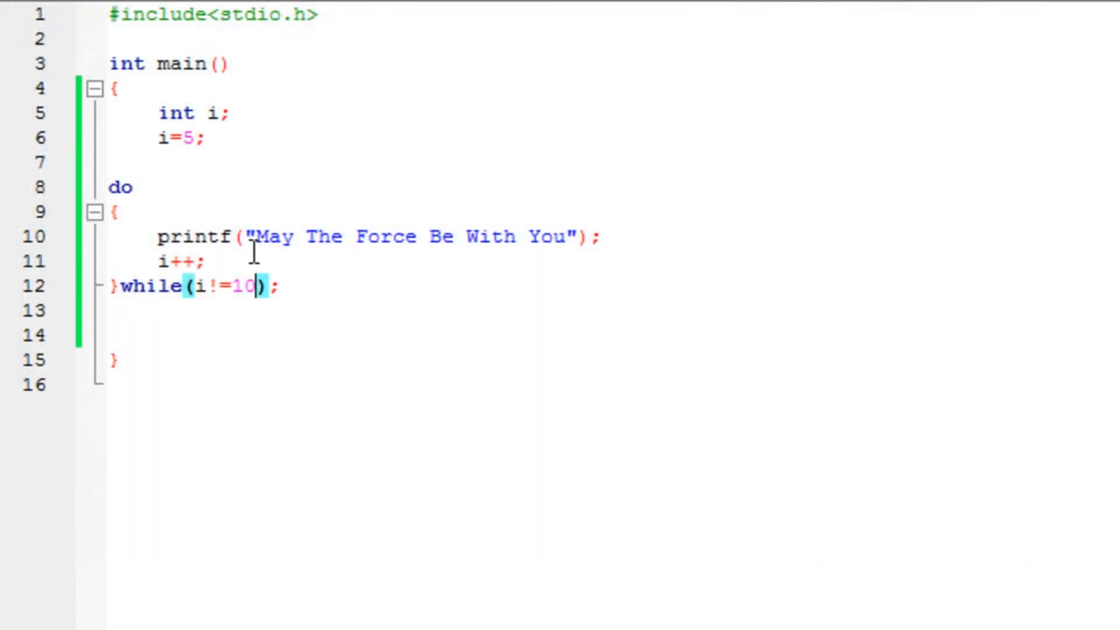
{"action": "left_click", "coordinate": [254, 236]}
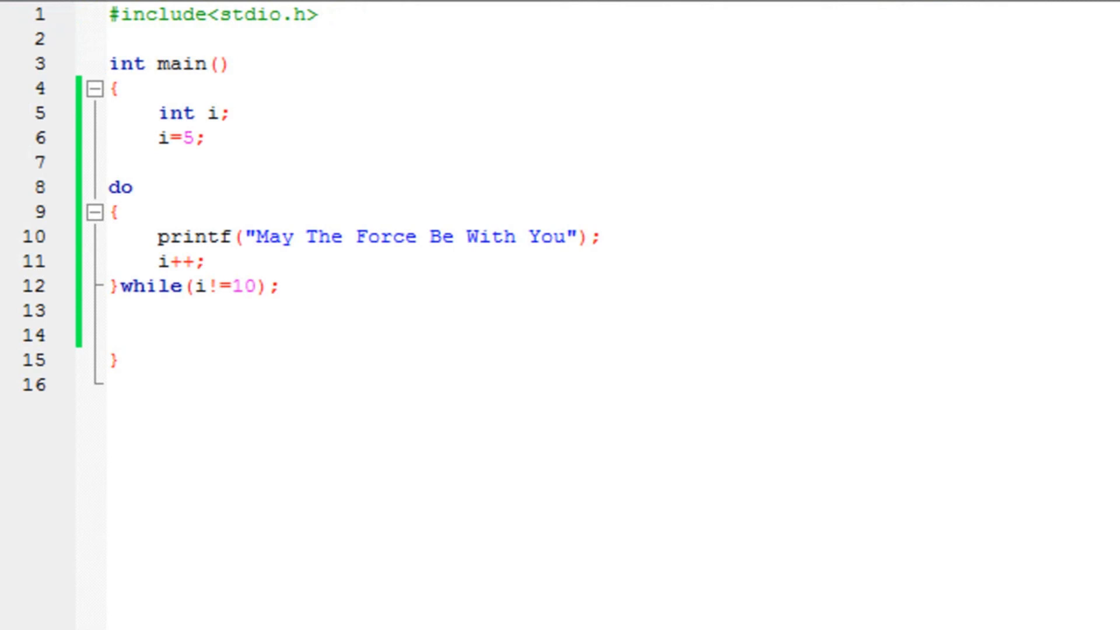
{"action": "type", "text": "\\n"}
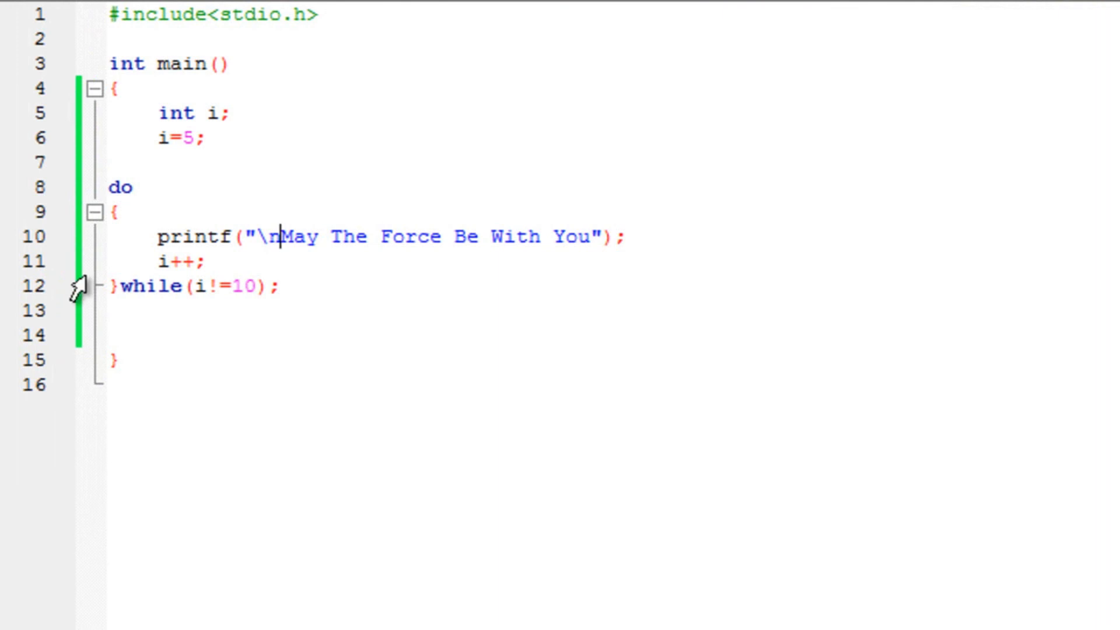
{"action": "mouse_move", "coordinate": [272, 264]}
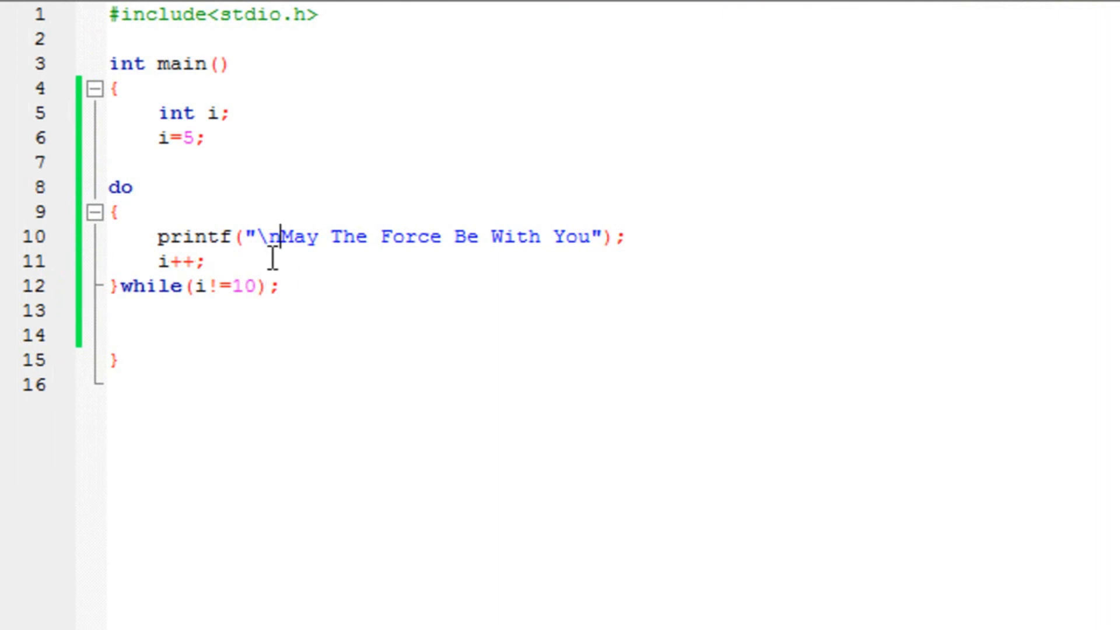
{"action": "mouse_move", "coordinate": [281, 270]}
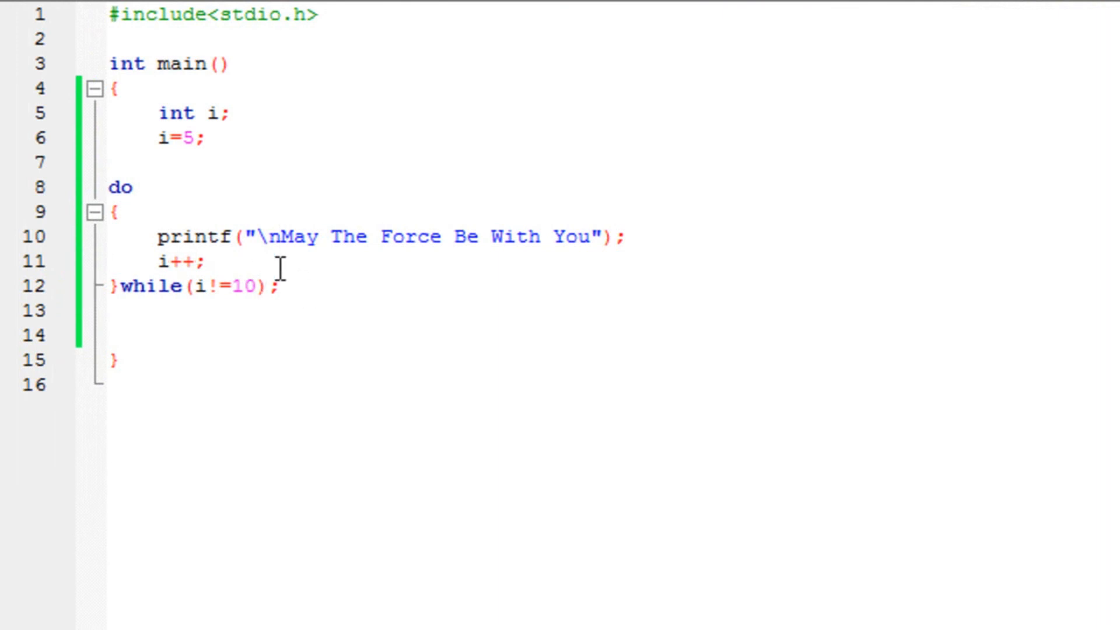